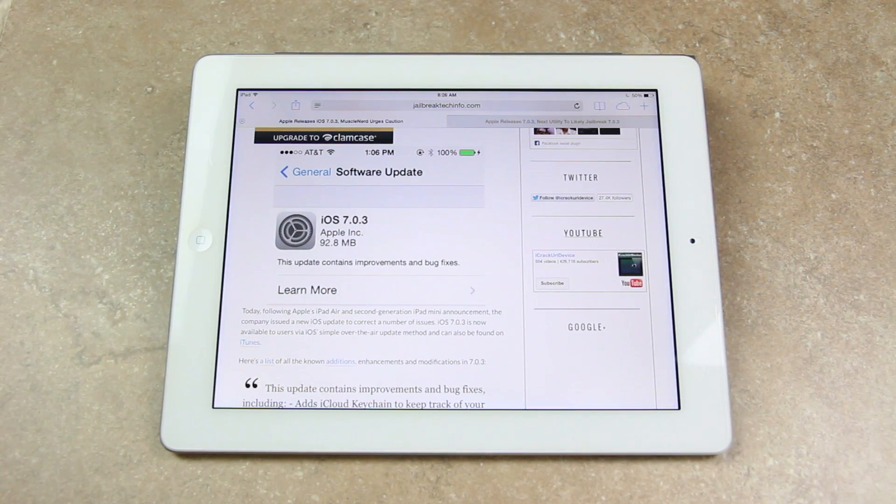
scroll(down, 3)
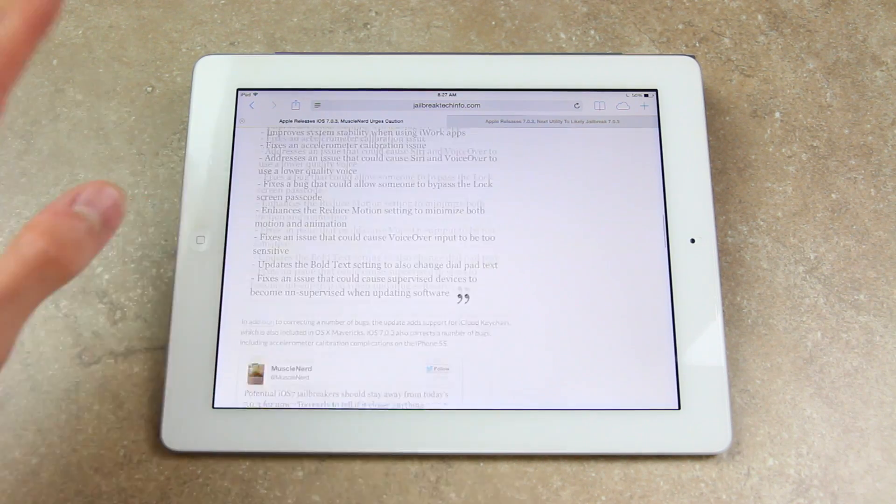
scroll(down, 3)
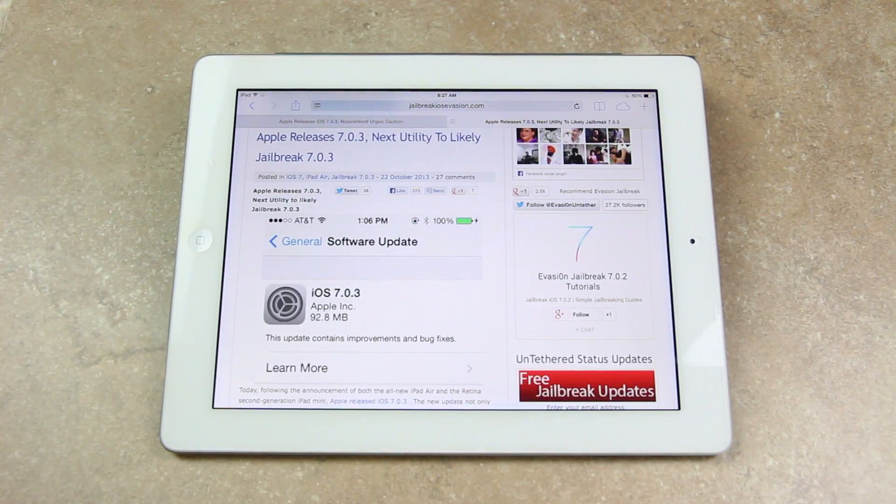
scroll(down, 3)
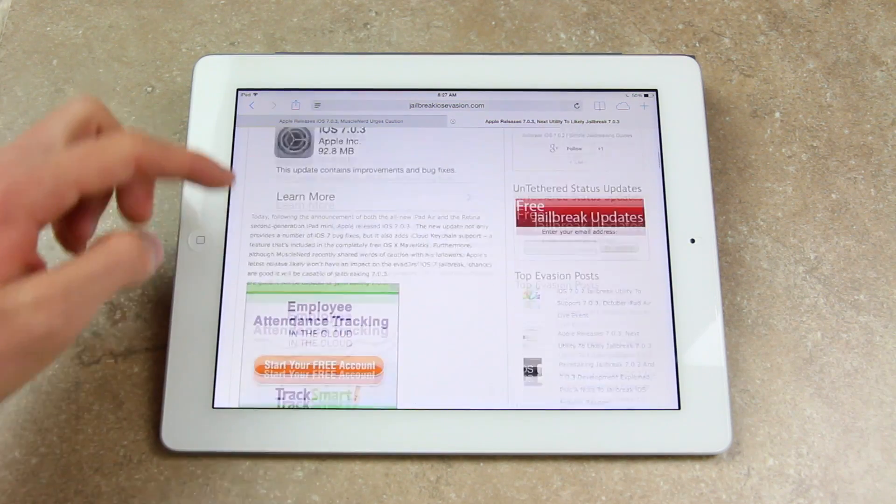
scroll(down, 3)
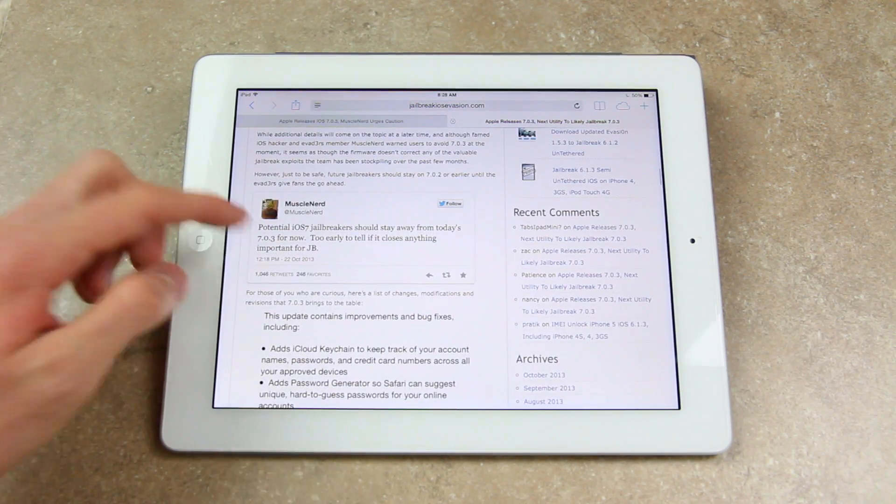